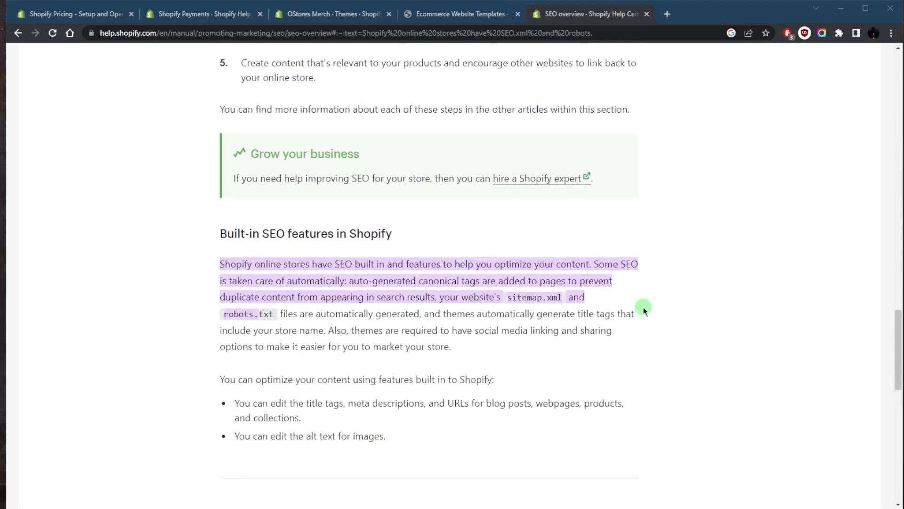
# - Scroll from Built-in SEO features up to the article's opening on how search engines rank sites
pyautogui.scroll(3)
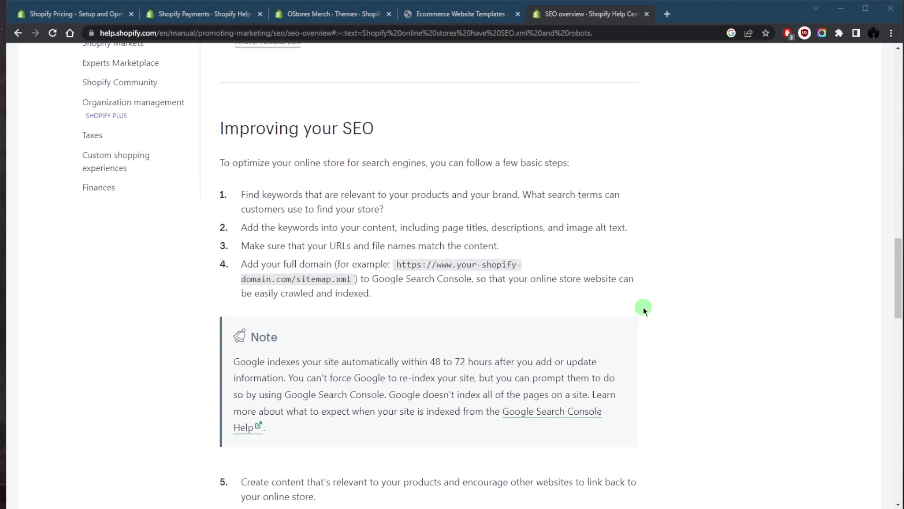
pyautogui.scroll(-3)
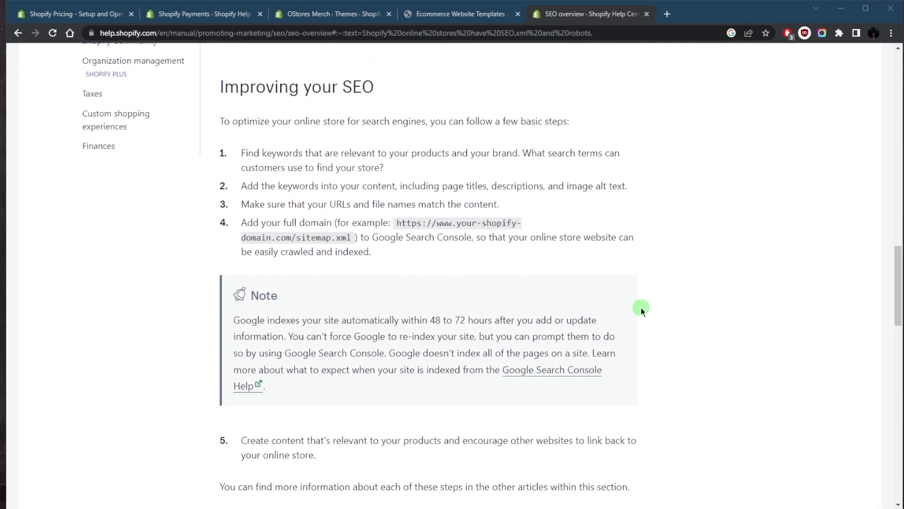
pyautogui.scroll(3)
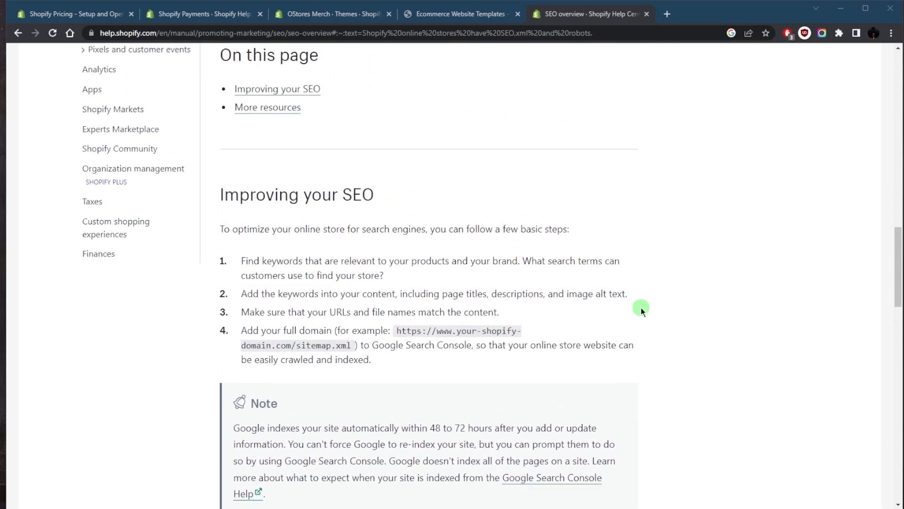
pyautogui.scroll(3)
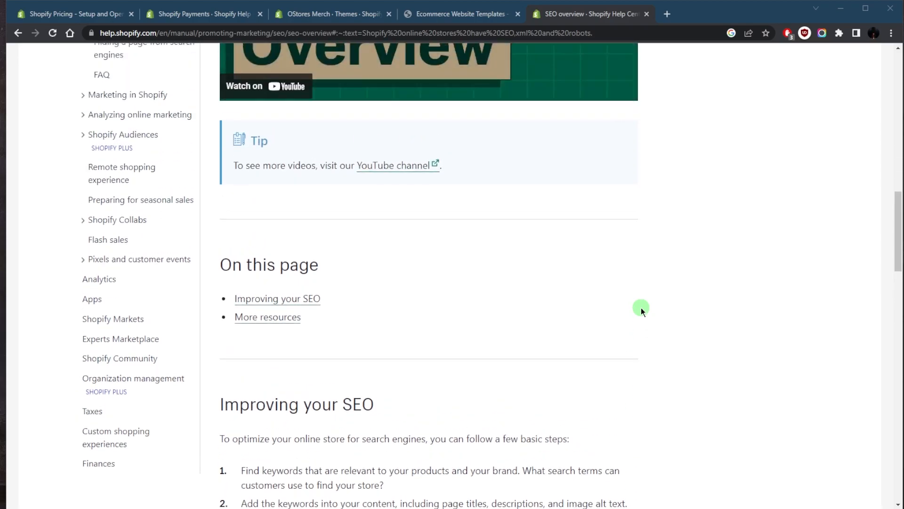
pyautogui.scroll(3)
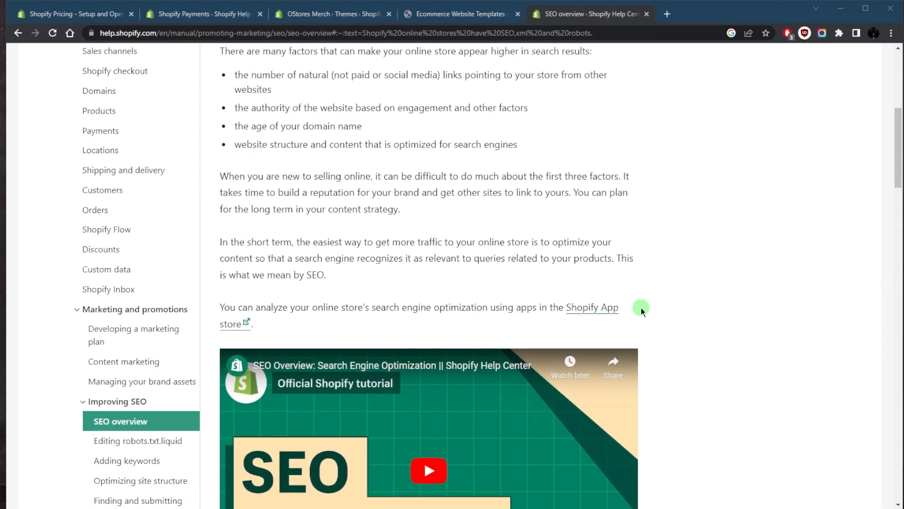
pyautogui.scroll(3)
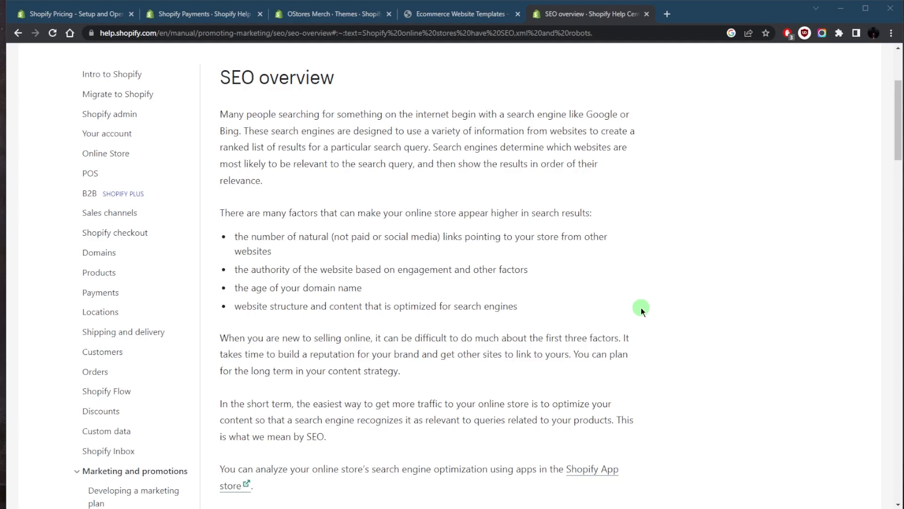
pyautogui.moveTo(268, 382)
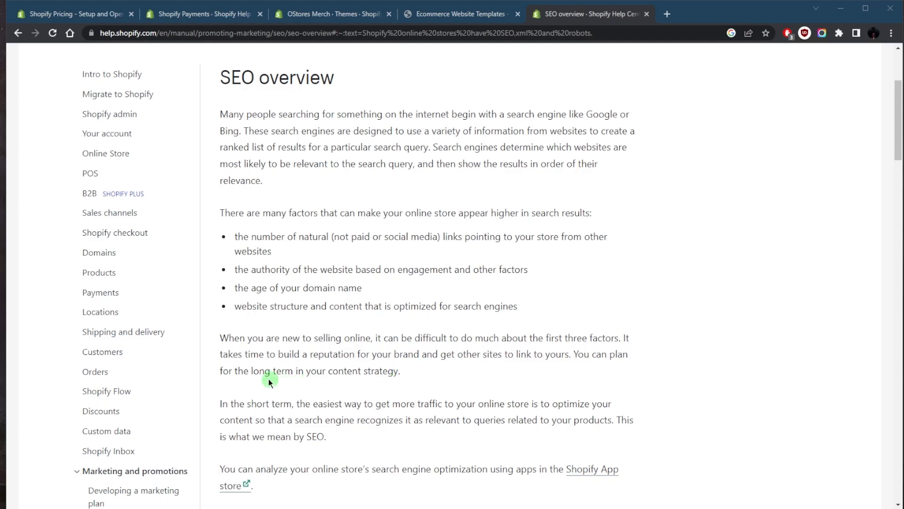
pyautogui.scroll(3)
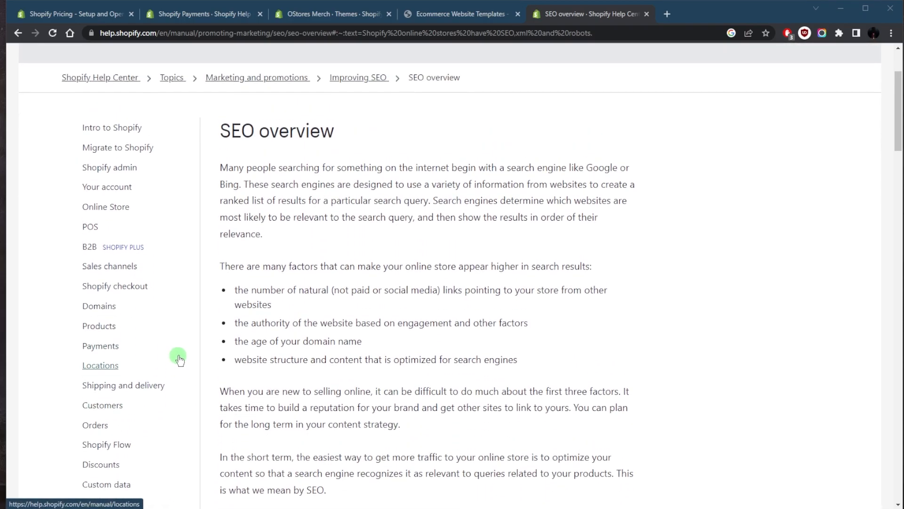
pyautogui.scroll(-3)
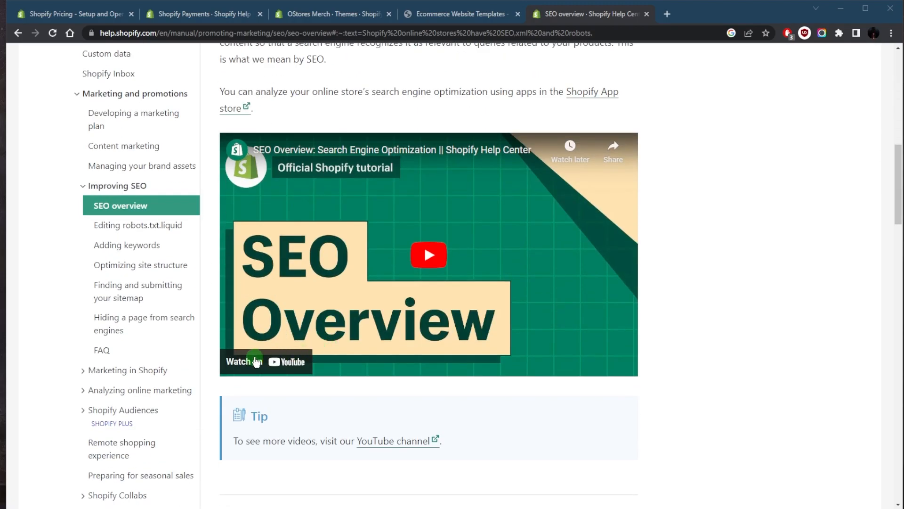
pyautogui.moveTo(372, 339)
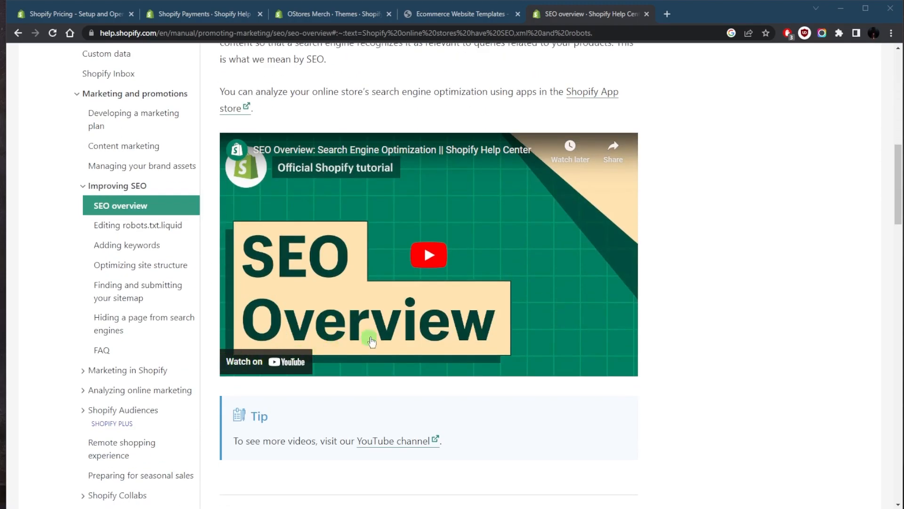
pyautogui.moveTo(609, 288)
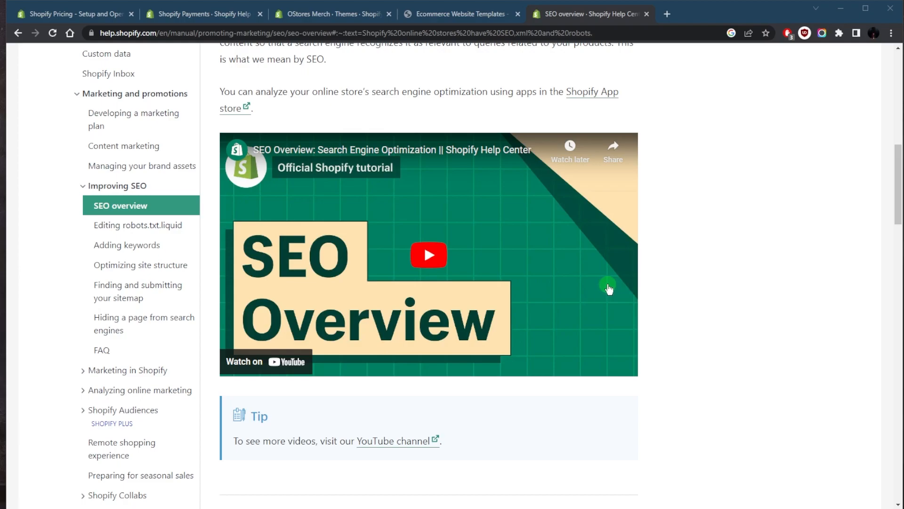
pyautogui.moveTo(558, 291)
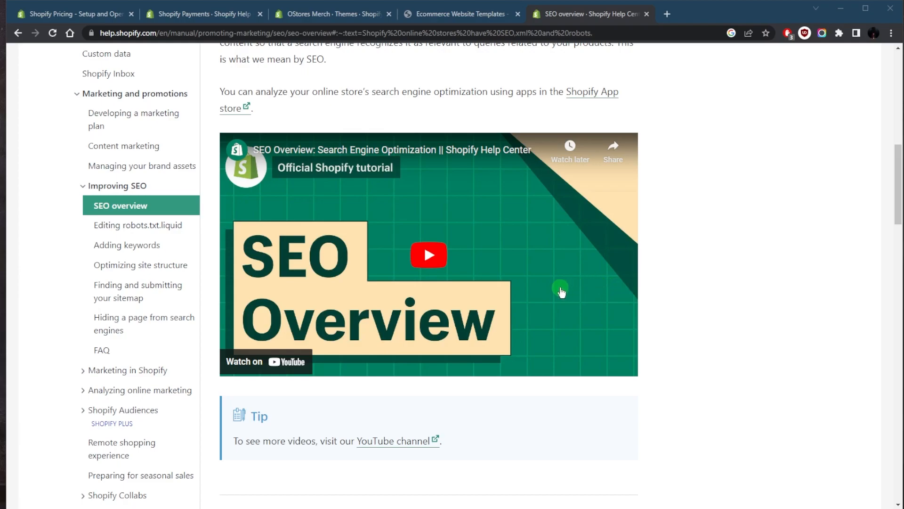
pyautogui.moveTo(719, 338)
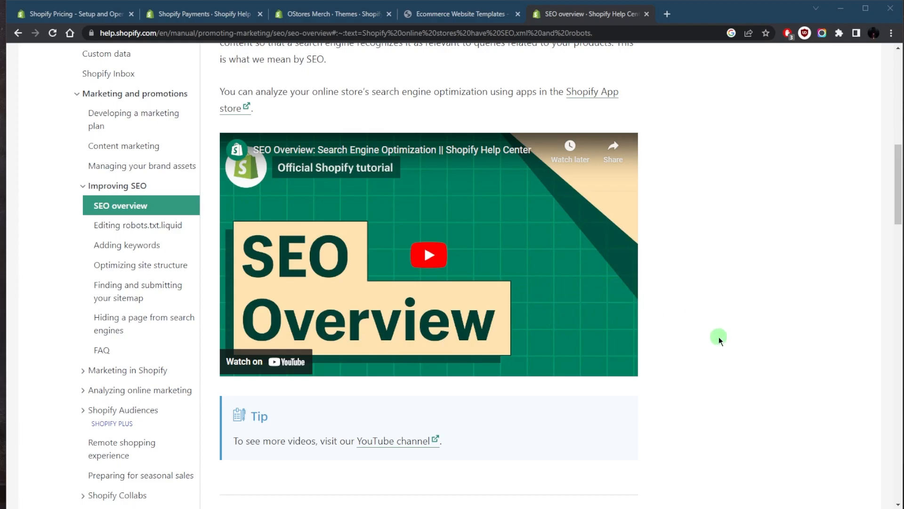
pyautogui.scroll(3)
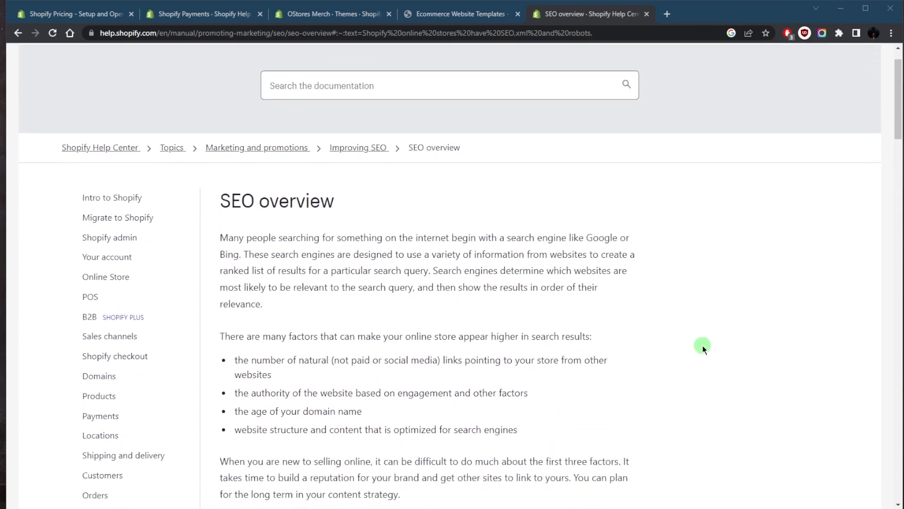
pyautogui.scroll(-3)
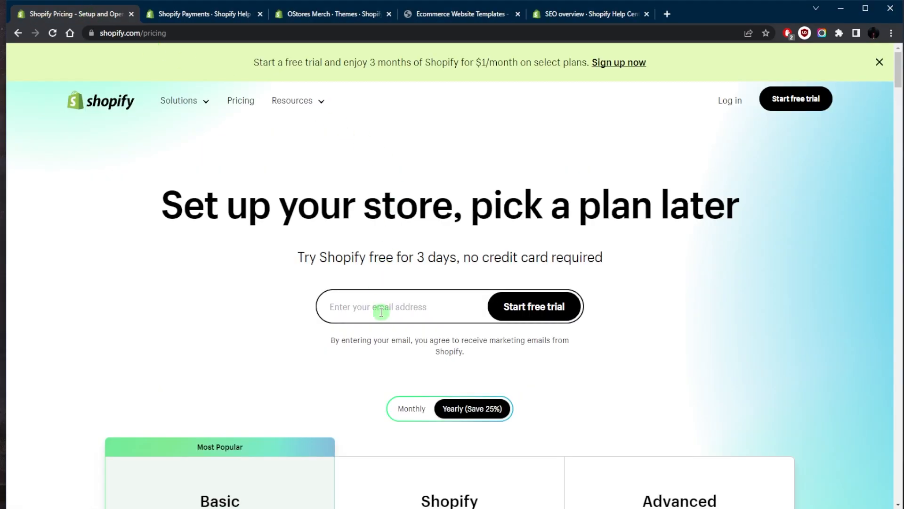
pyautogui.moveTo(454, 250)
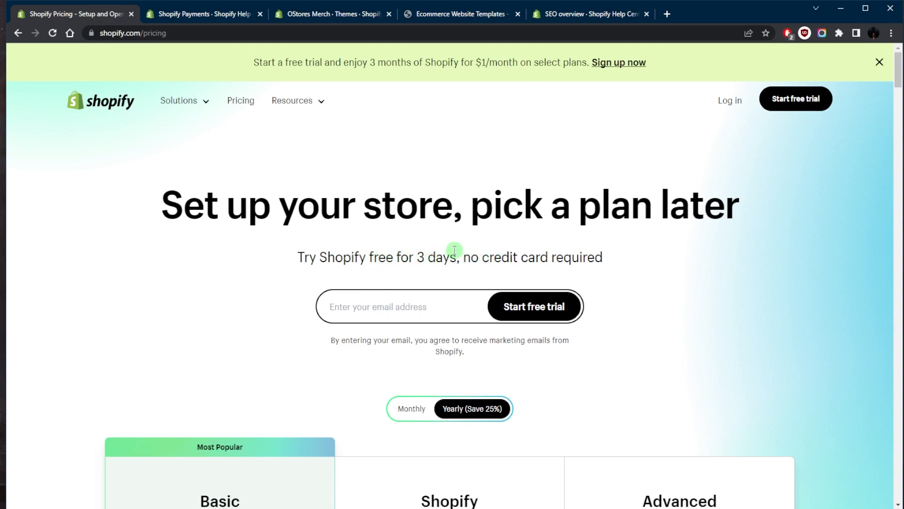
pyautogui.moveTo(518, 271)
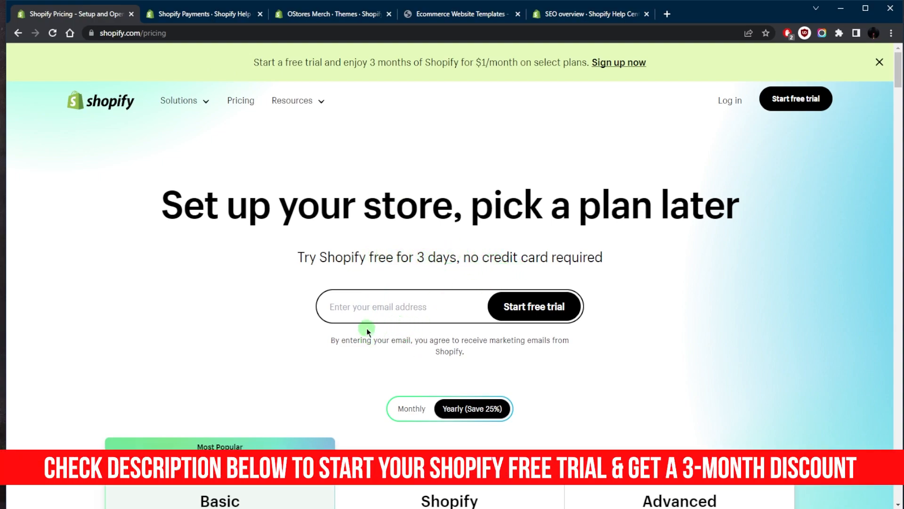
pyautogui.moveTo(423, 238)
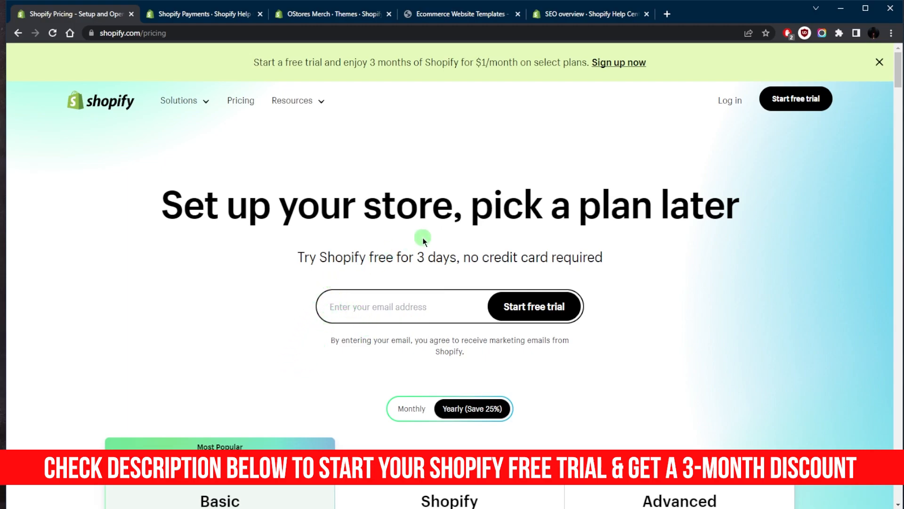
pyautogui.moveTo(367, 104)
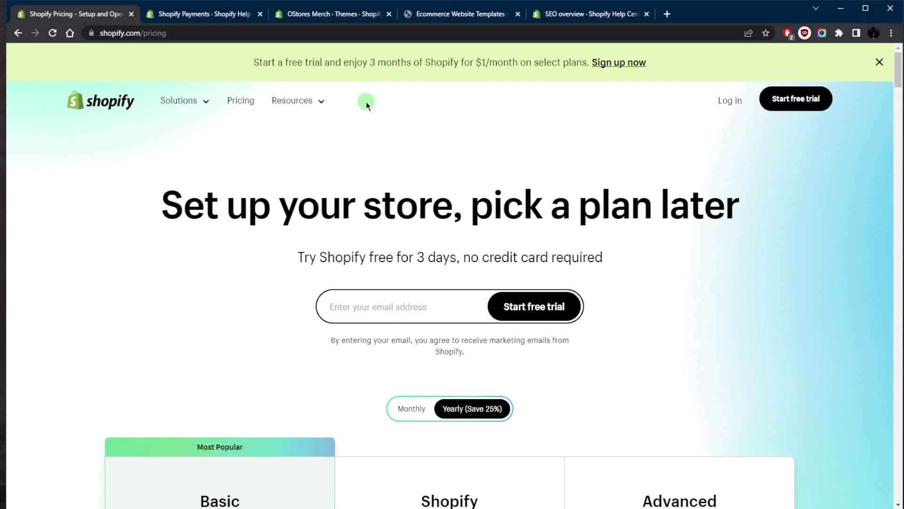
pyautogui.moveTo(396, 98)
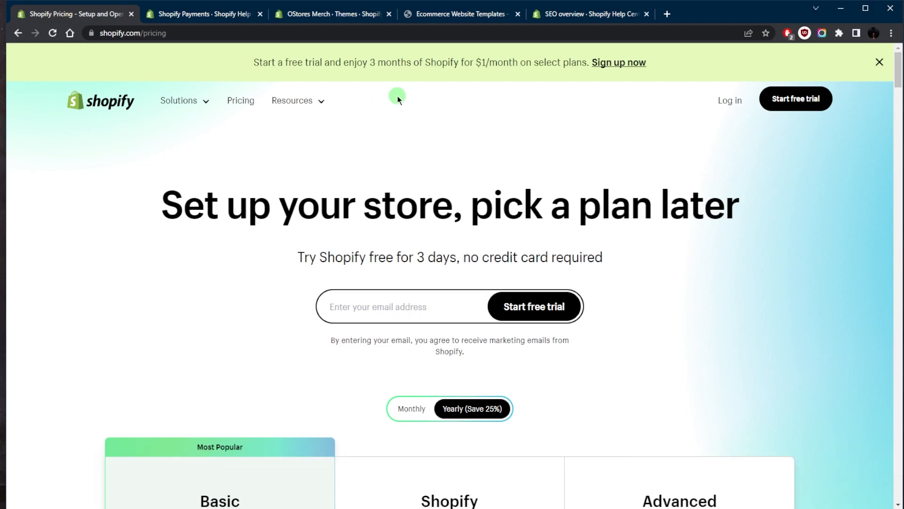
# - Scroll the pricing page to the $24, $69 and $299 plan cards, then back to the free trial header
pyautogui.scroll(-3)
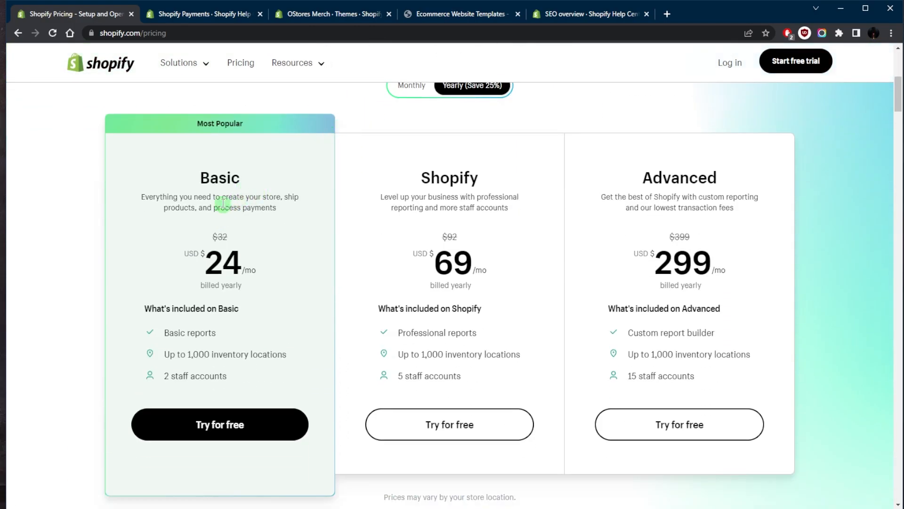
pyautogui.scroll(3)
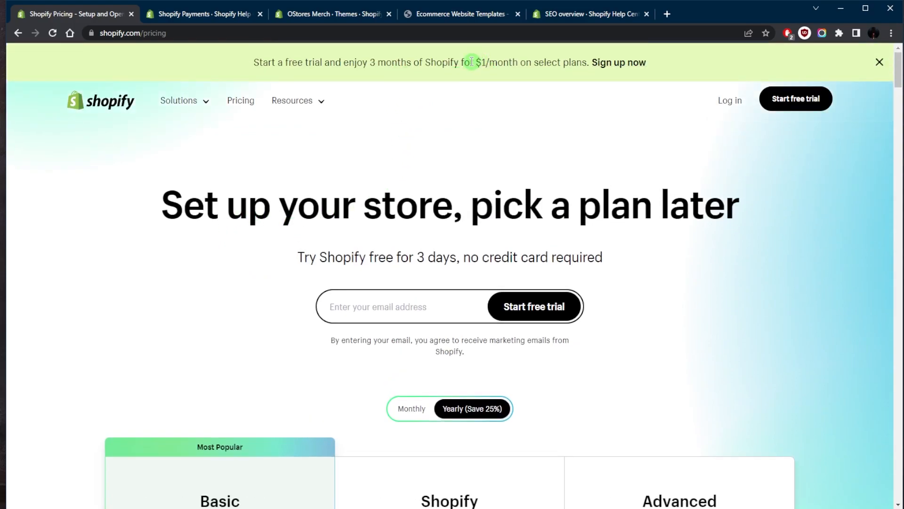
pyautogui.scroll(-3)
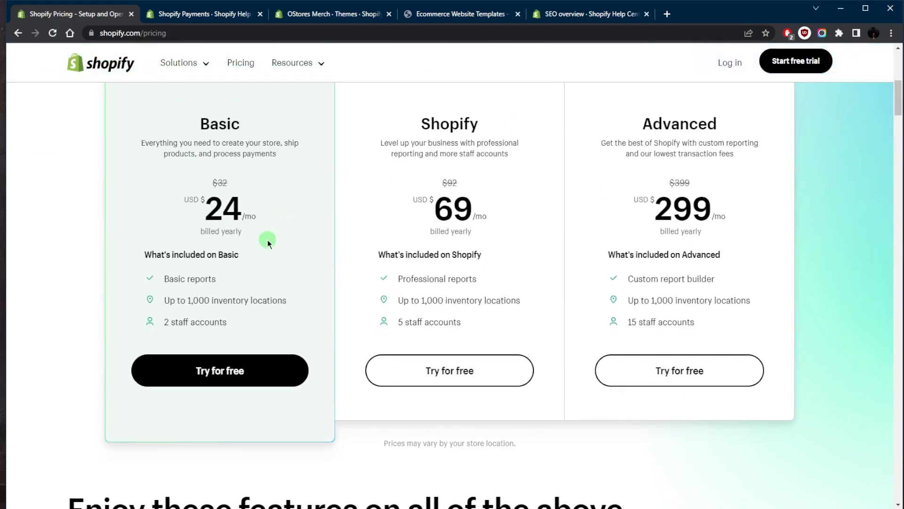
pyautogui.scroll(3)
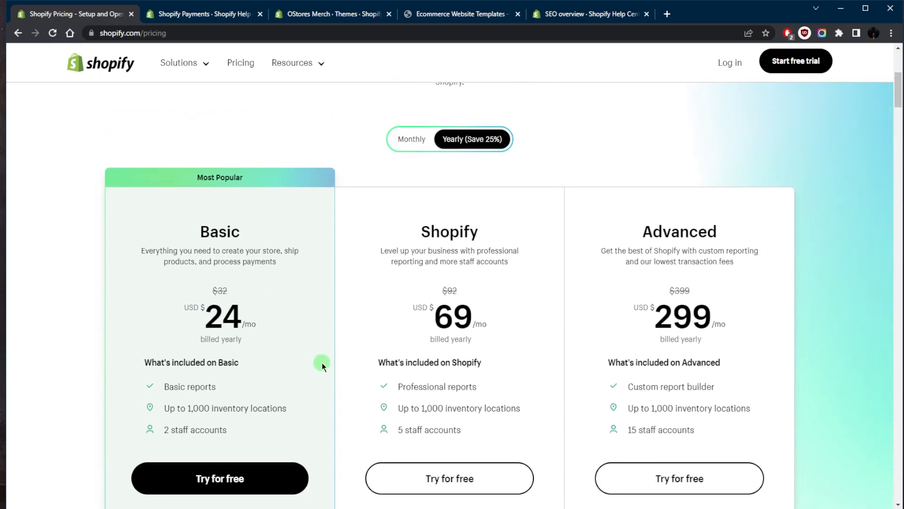
pyautogui.scroll(3)
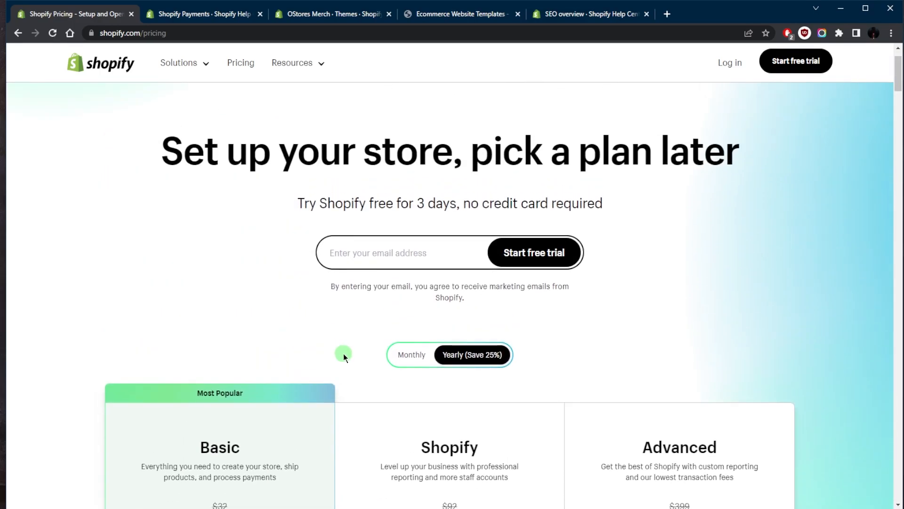
pyautogui.moveTo(380, 336)
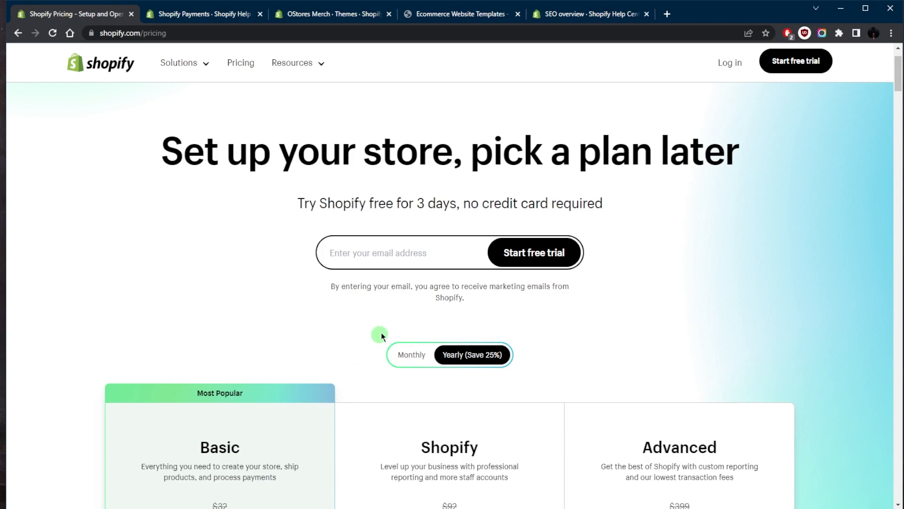
pyautogui.moveTo(470, 203)
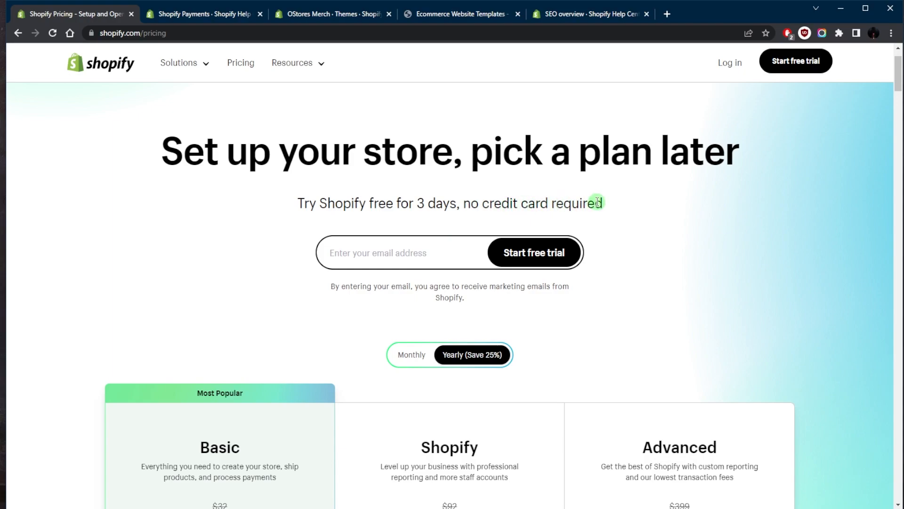
pyautogui.moveTo(419, 305)
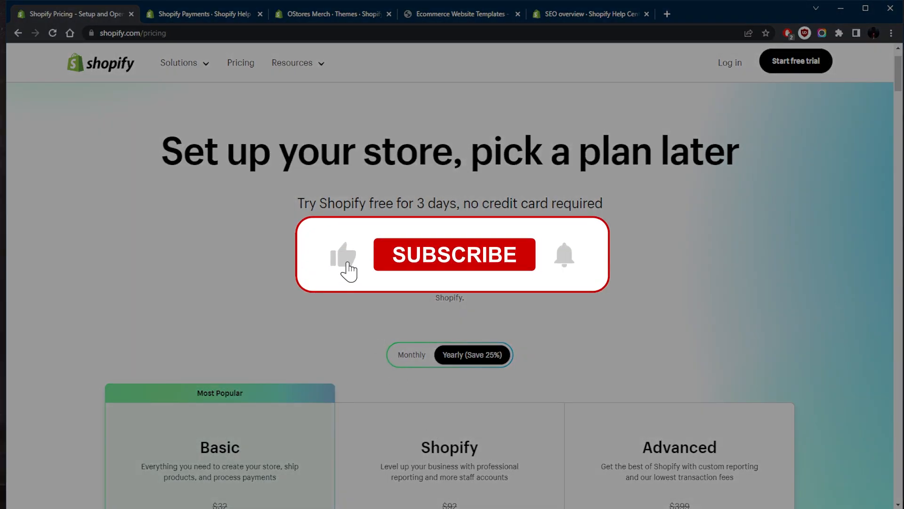
pyautogui.click(454, 254)
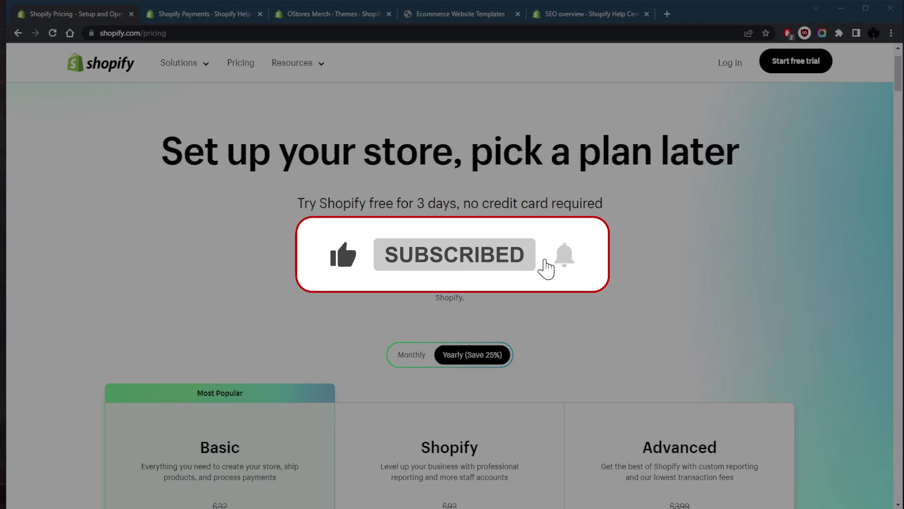